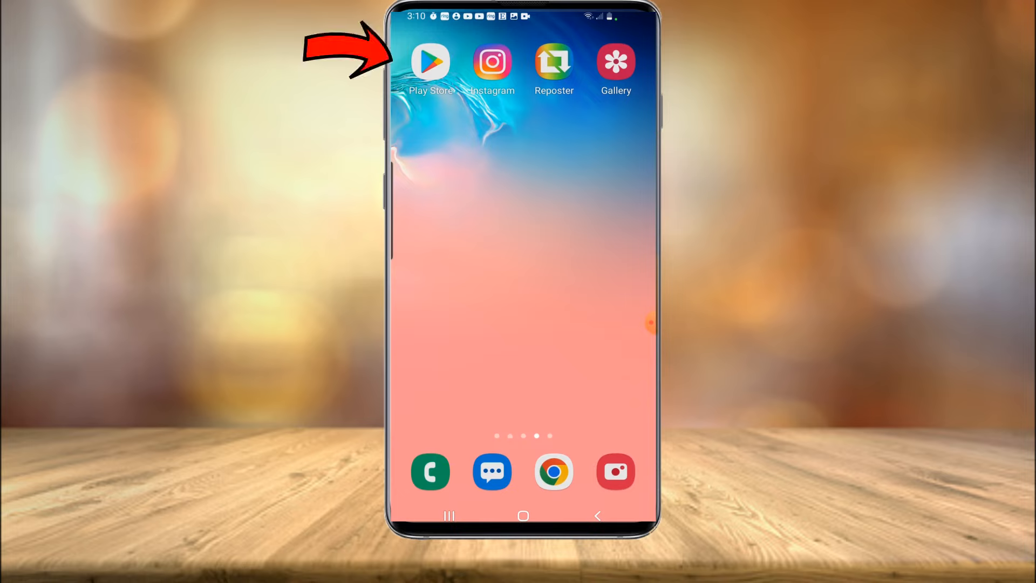
# Search the app store for a 'repost instagram' app, then go back home
pyautogui.click(430, 62)
pyautogui.write('repost')
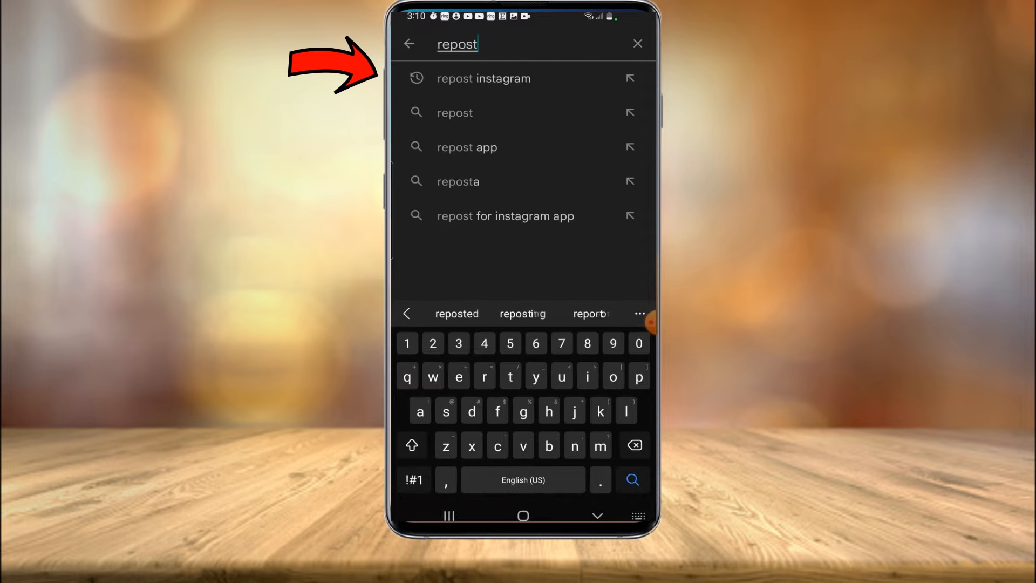
pyautogui.click(483, 78)
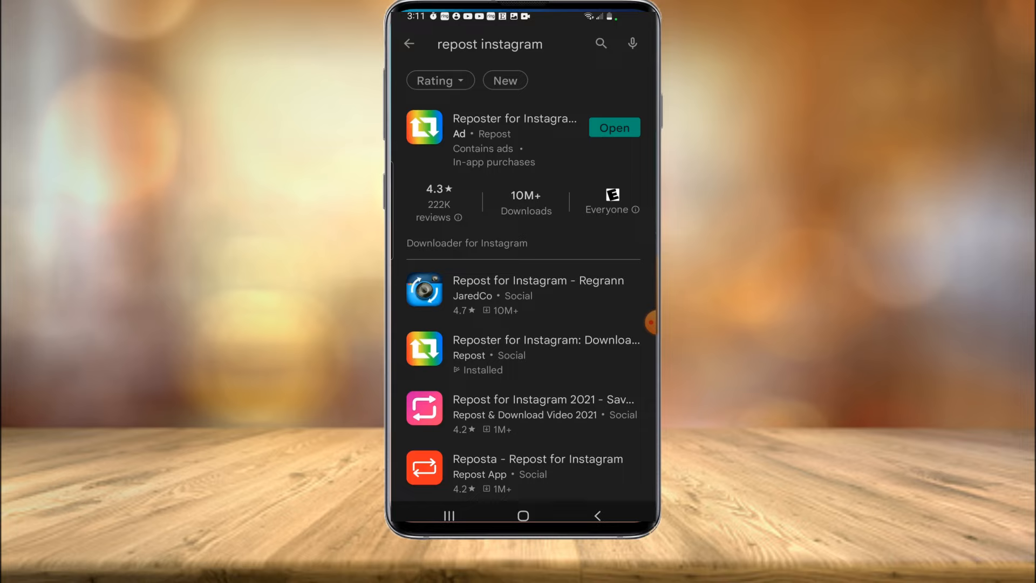
pyautogui.click(523, 515)
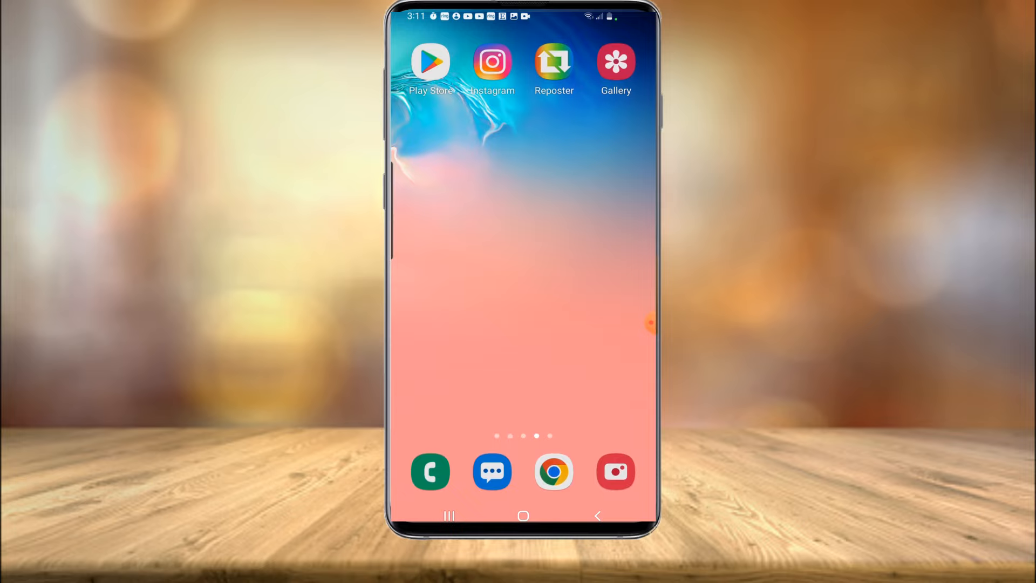
pyautogui.click(491, 62)
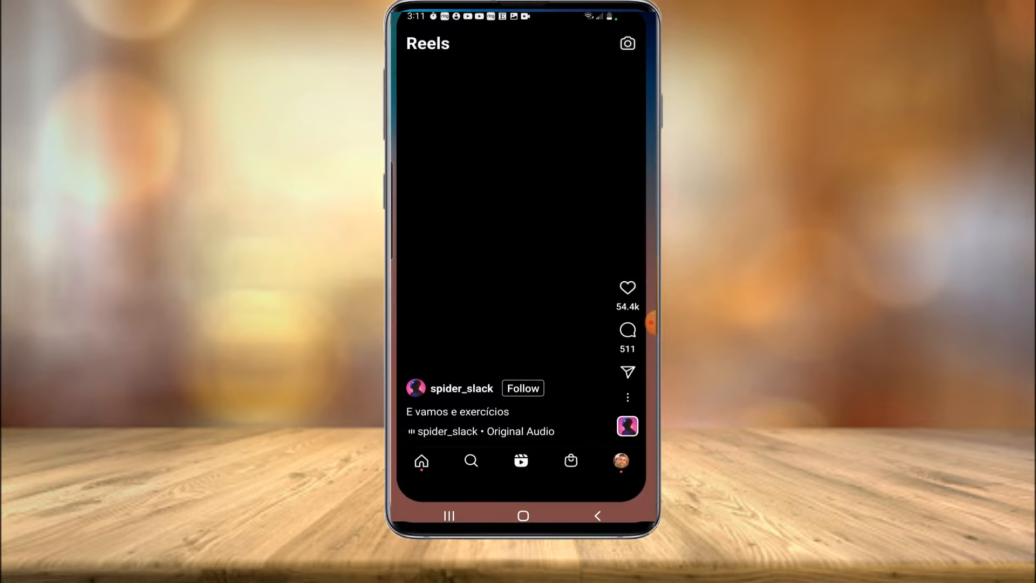
pyautogui.scroll(3)
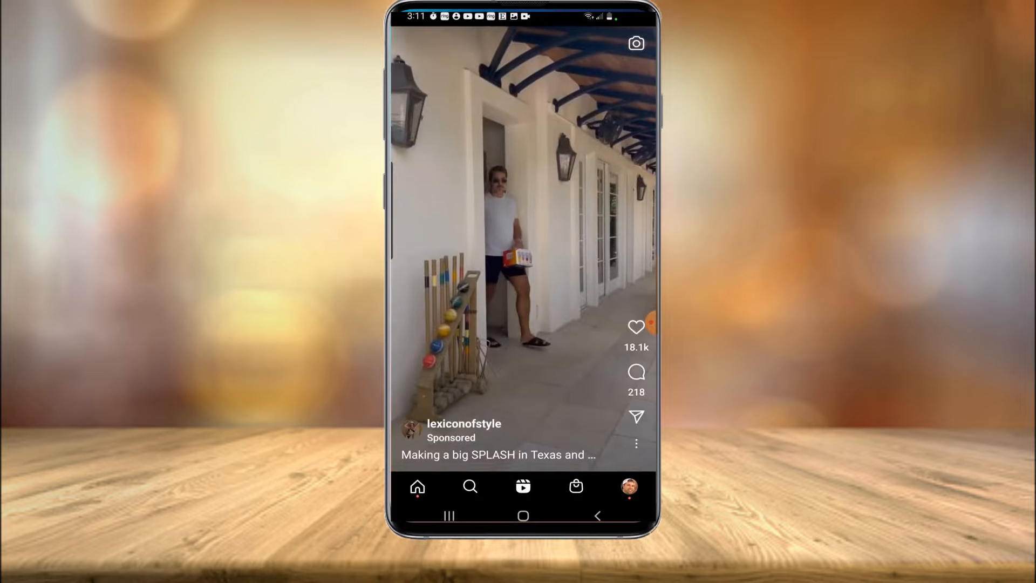
pyautogui.scroll(3)
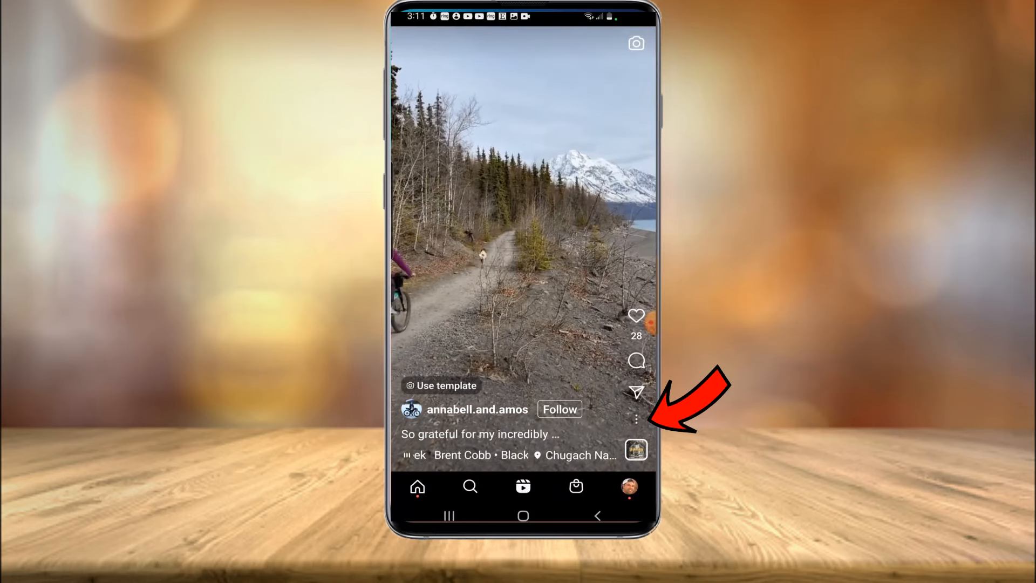
pyautogui.click(635, 418)
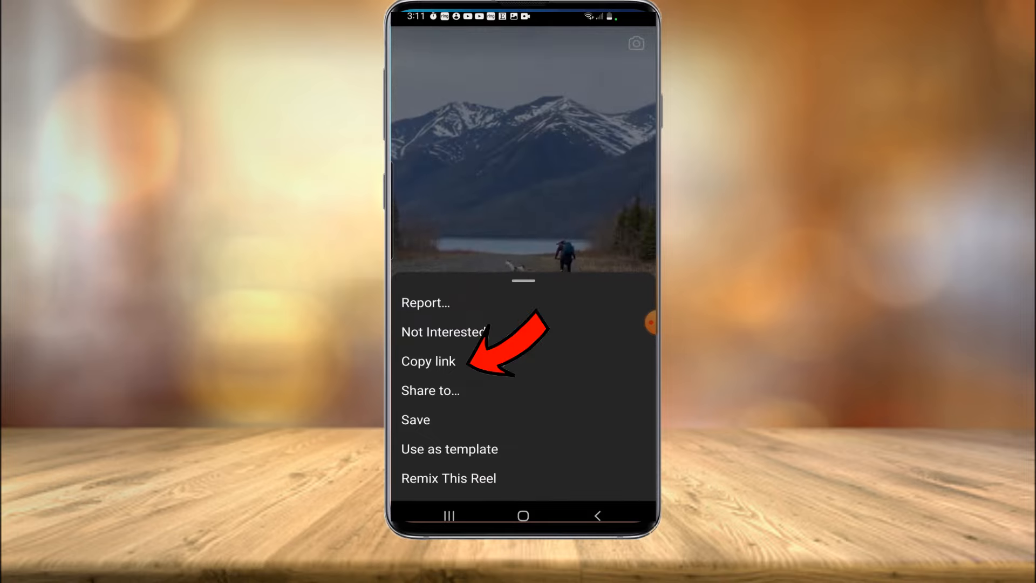
pyautogui.click(427, 361)
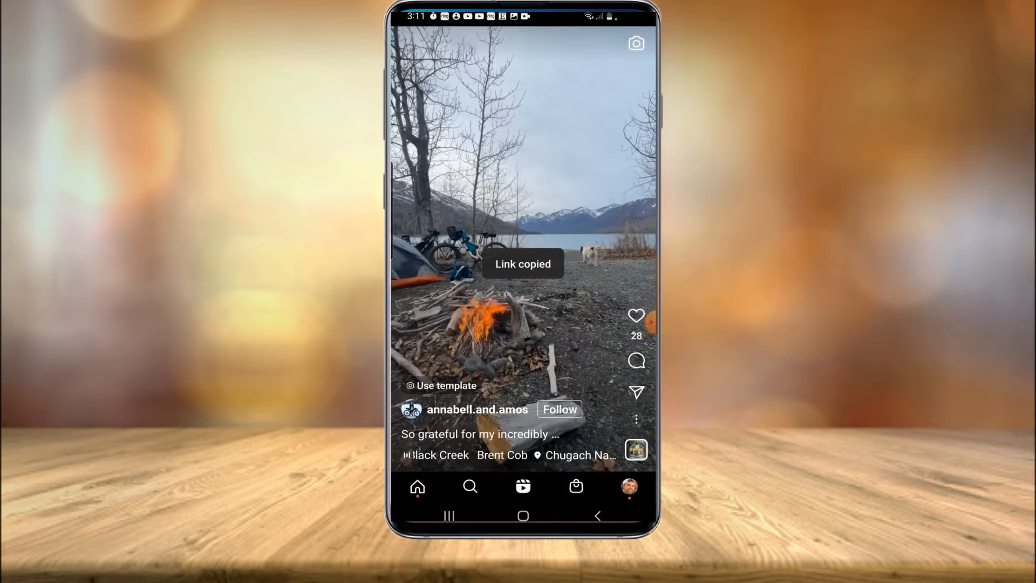
pyautogui.click(523, 515)
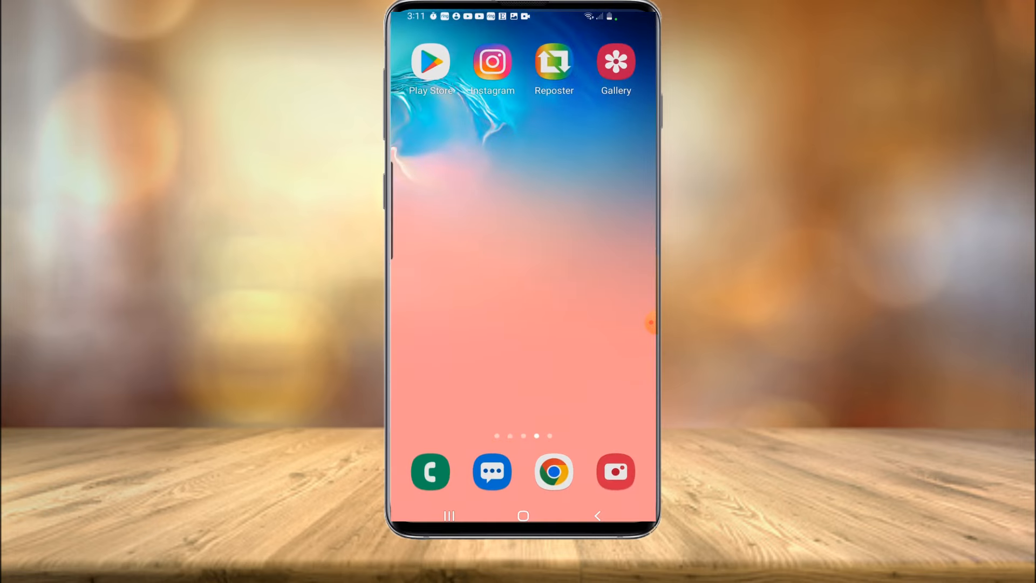
# In Reposter, dismiss the subscription offer and Adobe Express ad, saving the reel to Movies/Reposter
pyautogui.click(554, 63)
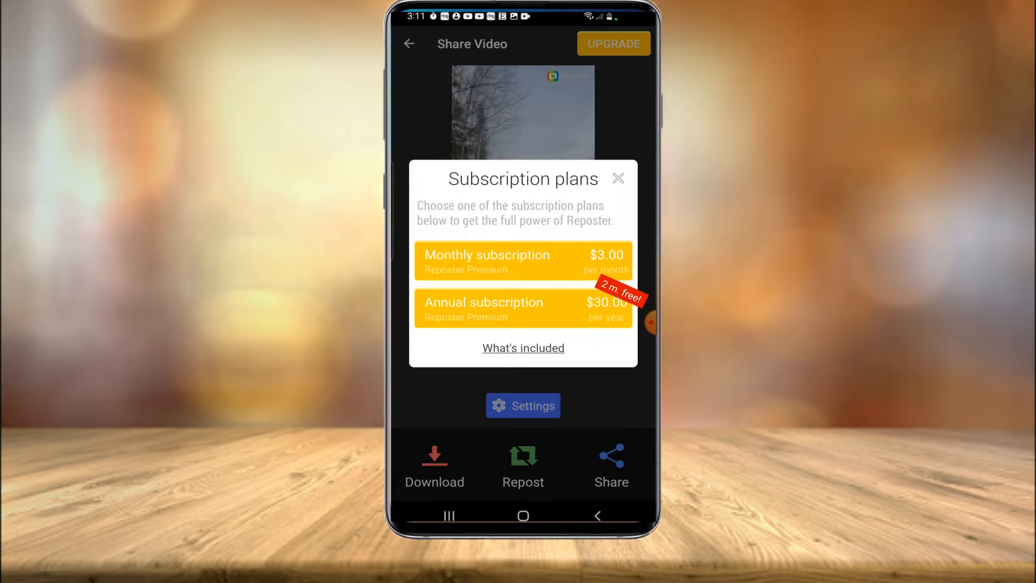
pyautogui.click(617, 178)
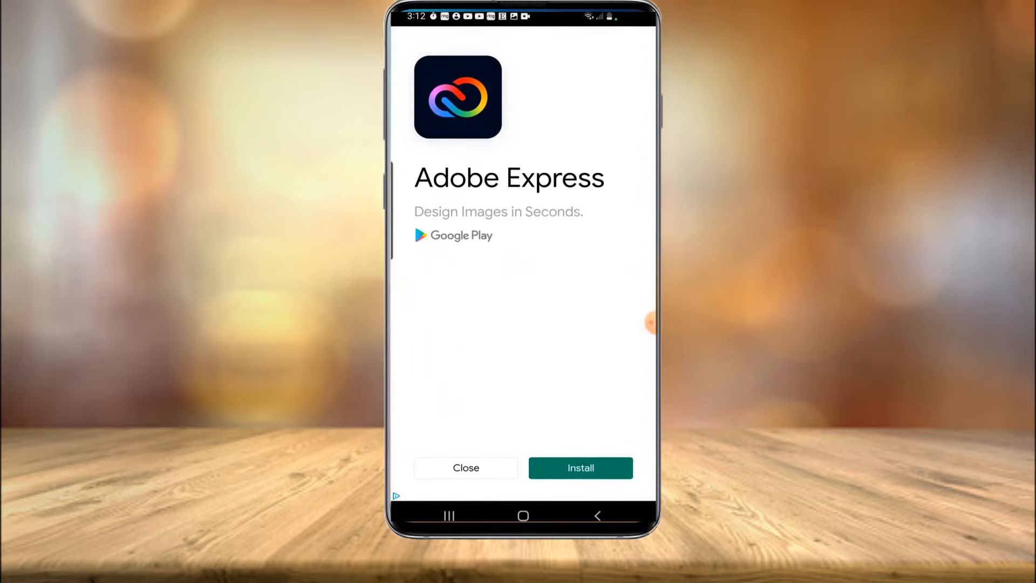
pyautogui.click(466, 468)
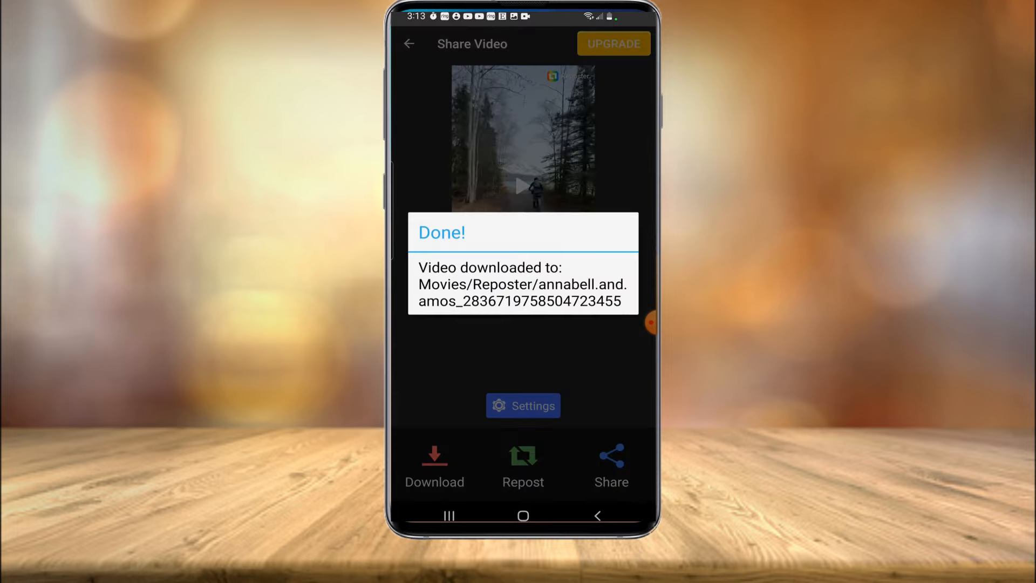
pyautogui.click(522, 515)
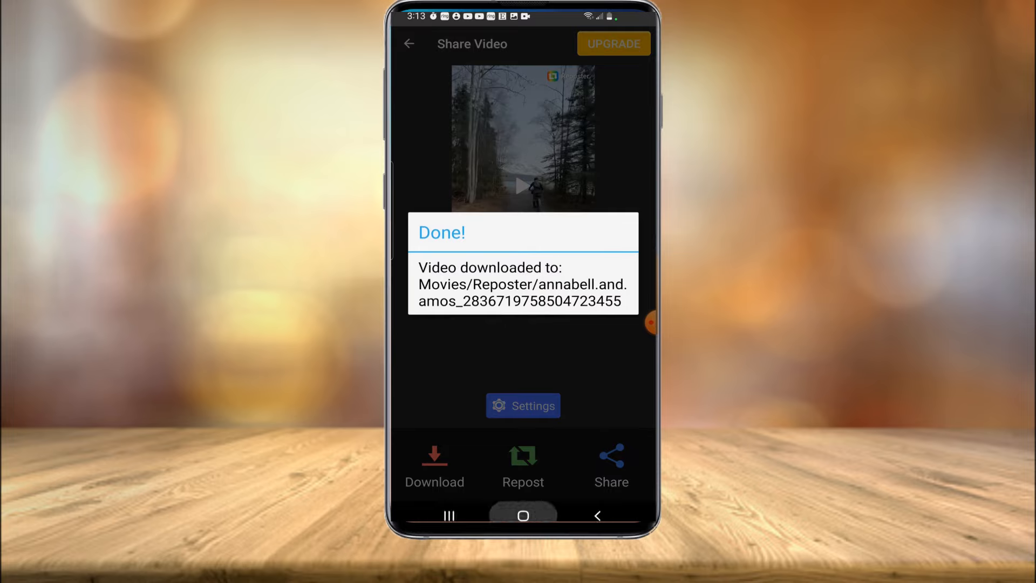
pyautogui.click(523, 515)
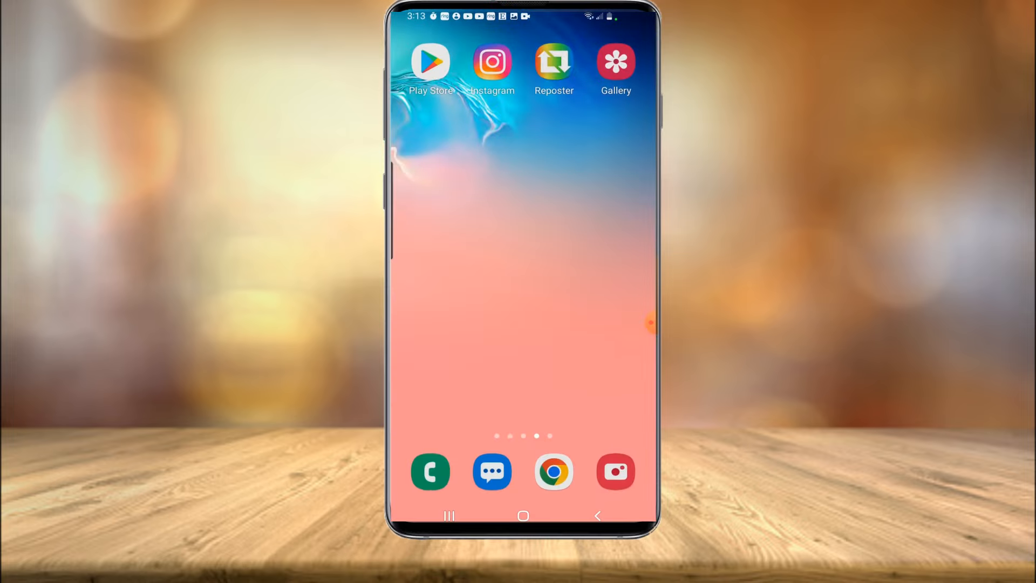
# Open Gallery's Reposter album and play the 0:40 cyclist video unmuted
pyautogui.click(615, 62)
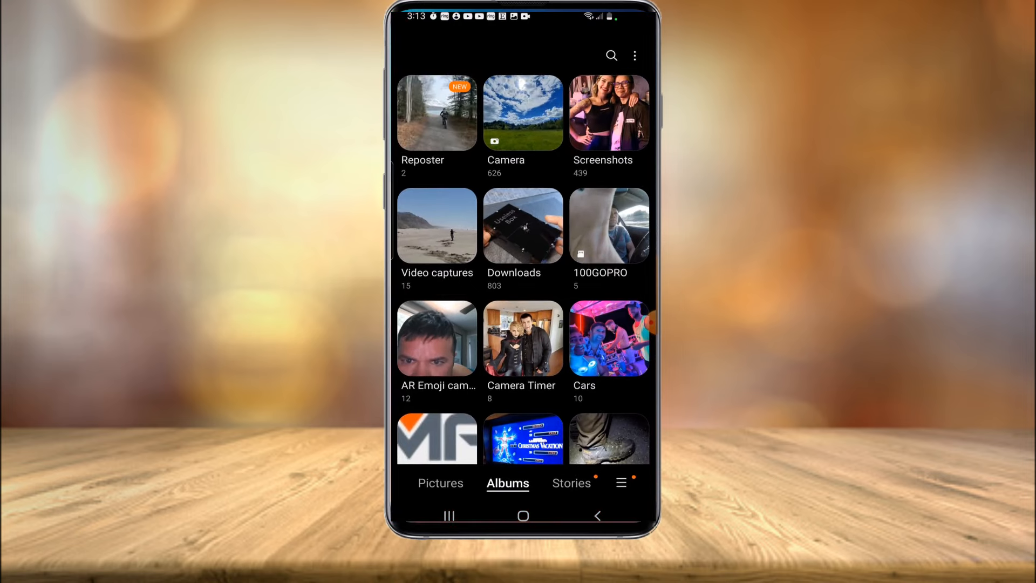
pyautogui.click(437, 113)
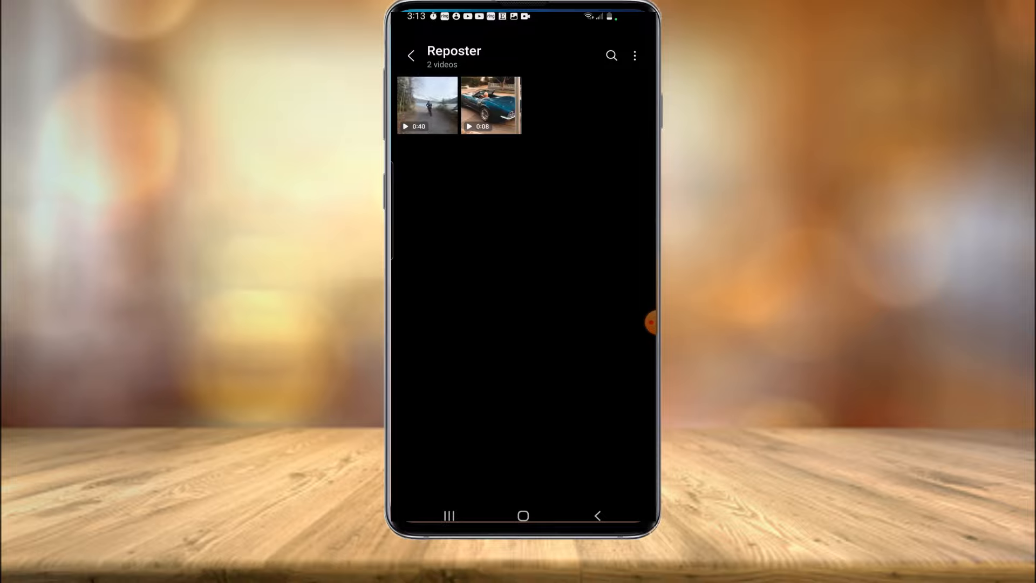
pyautogui.click(426, 106)
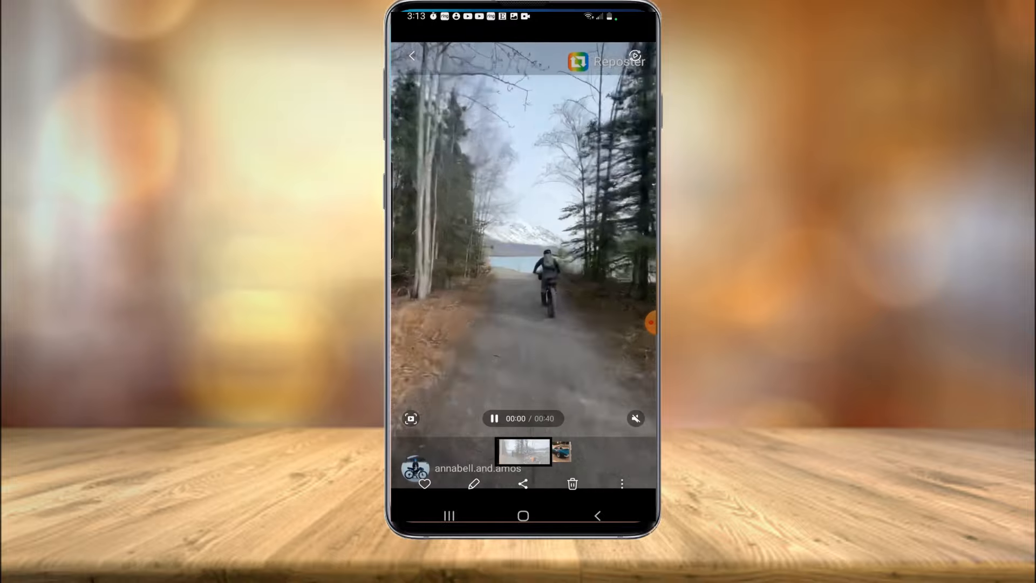
pyautogui.click(635, 418)
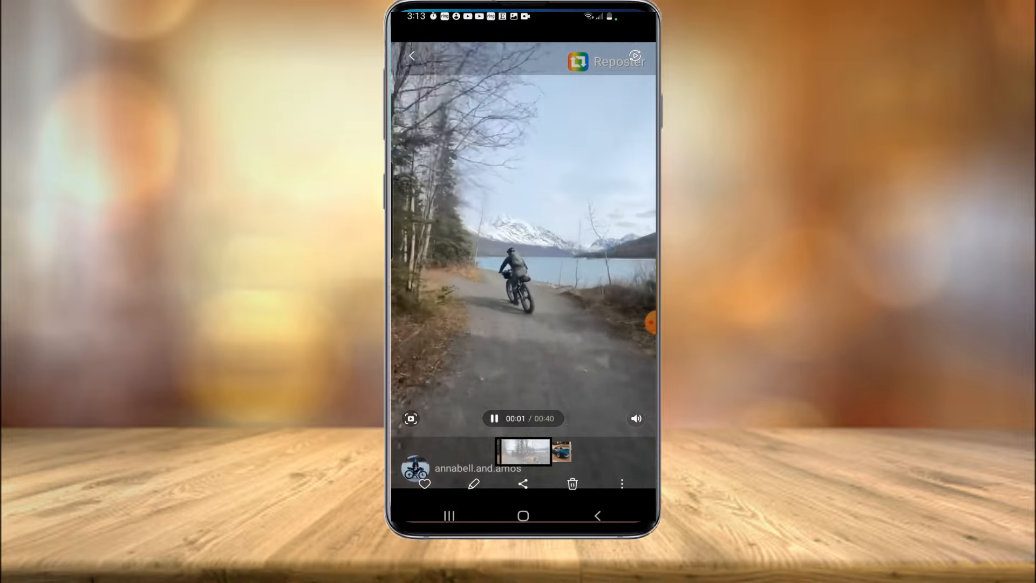